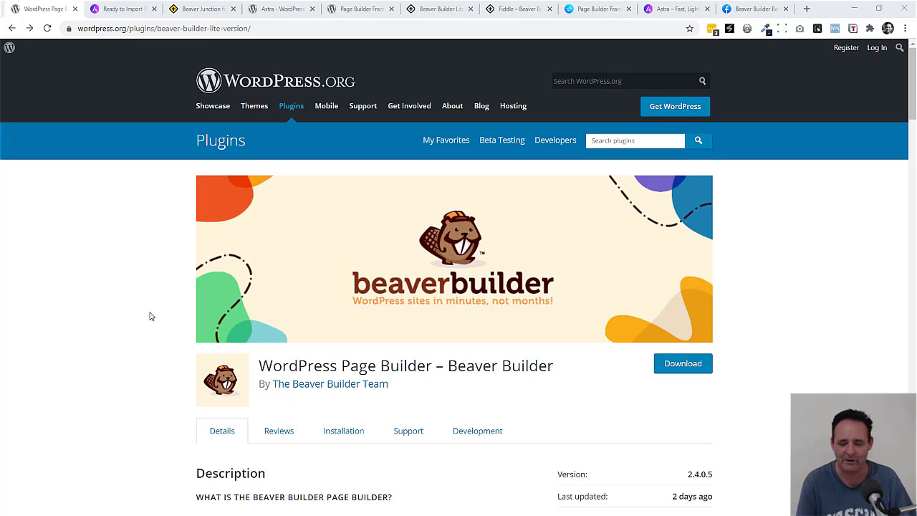
Step: Show the beaverjunction.com homepage with its free Beaver Builder addon pack
click(204, 8)
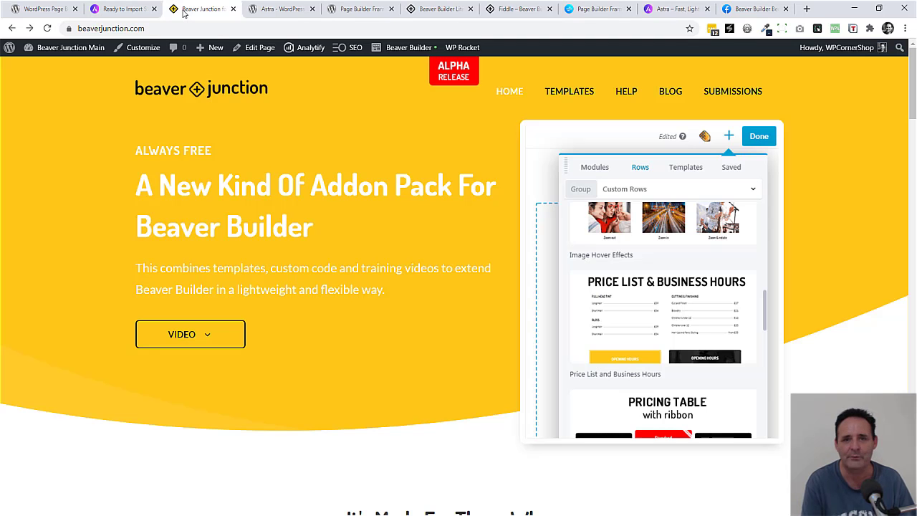
mouse_move(132, 99)
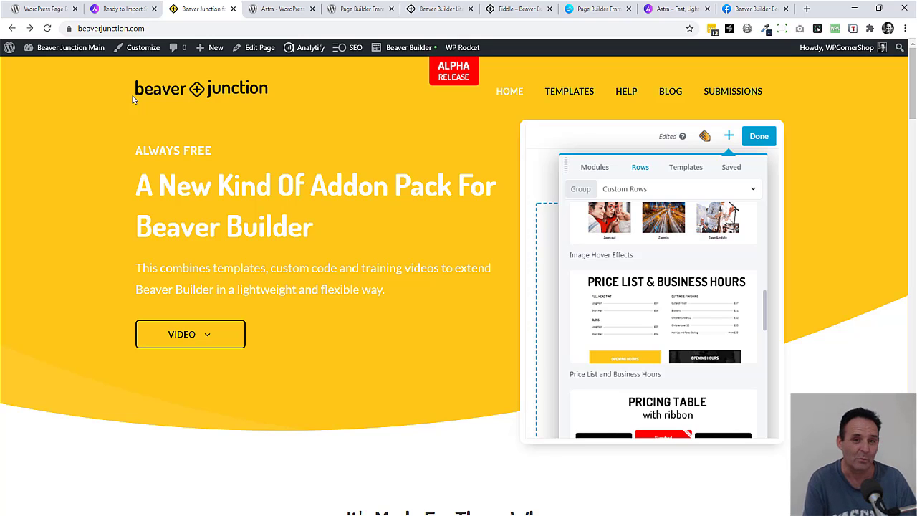
Step: Return to the Beaver Builder plugin listing and read down to Page Builder Features
click(43, 8)
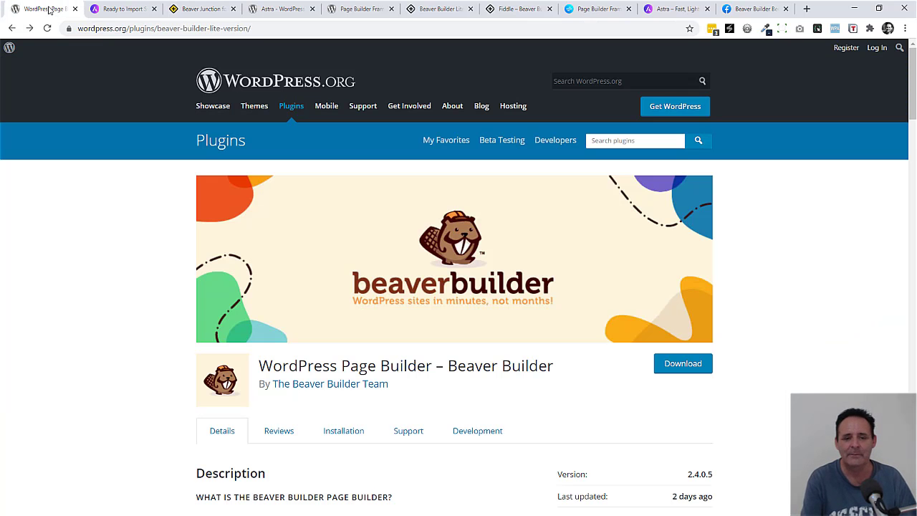
scroll(down, 3)
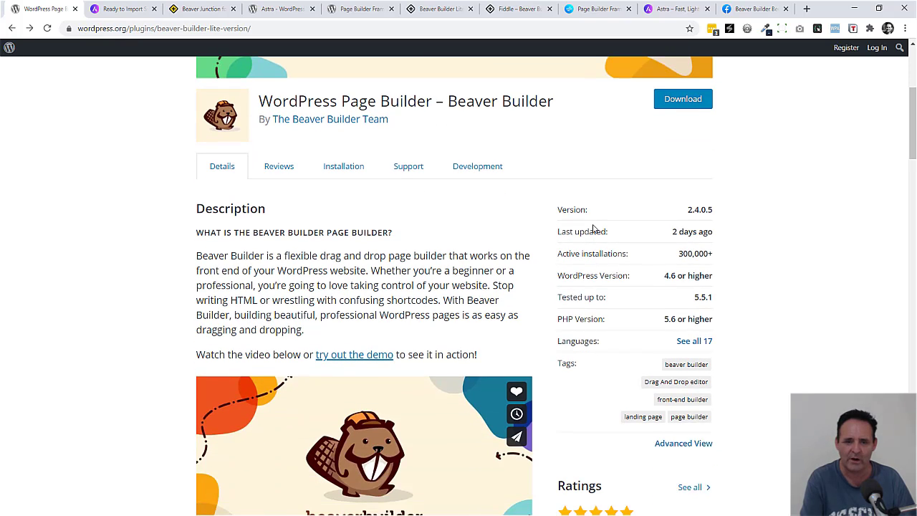
scroll(down, 3)
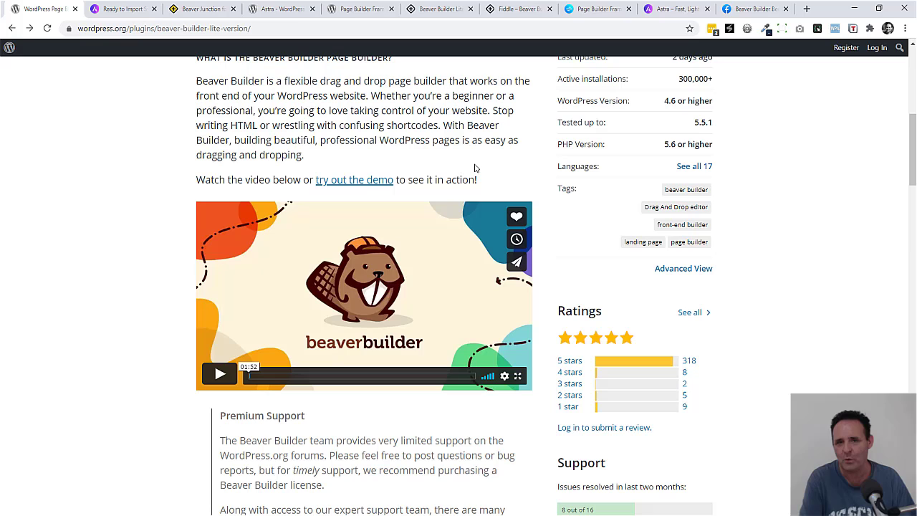
scroll(down, 3)
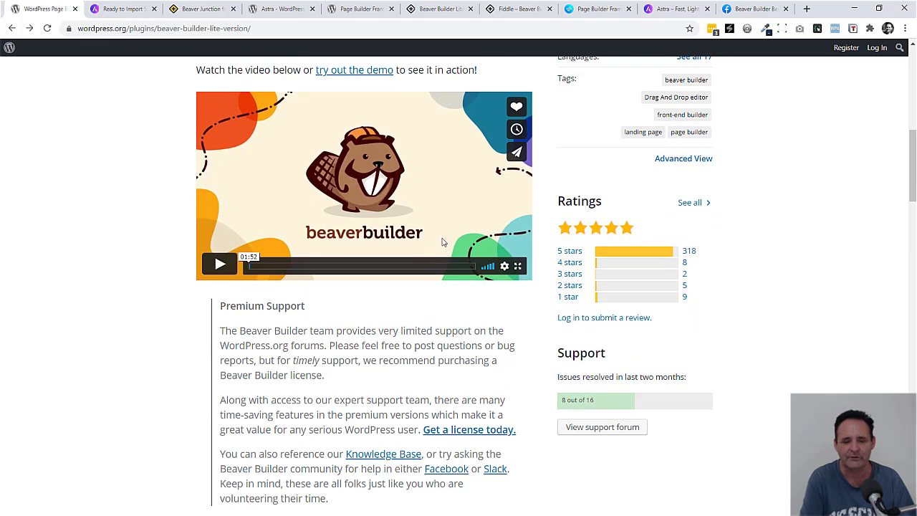
scroll(down, 3)
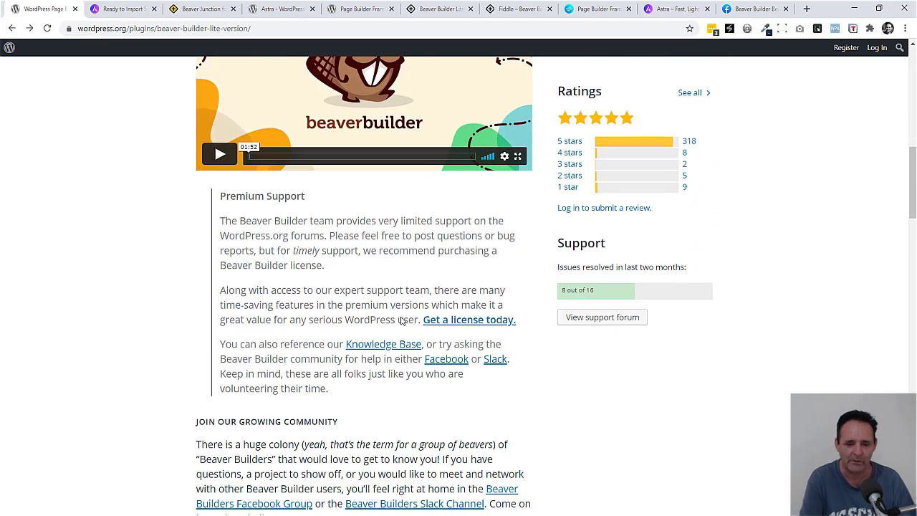
scroll(down, 3)
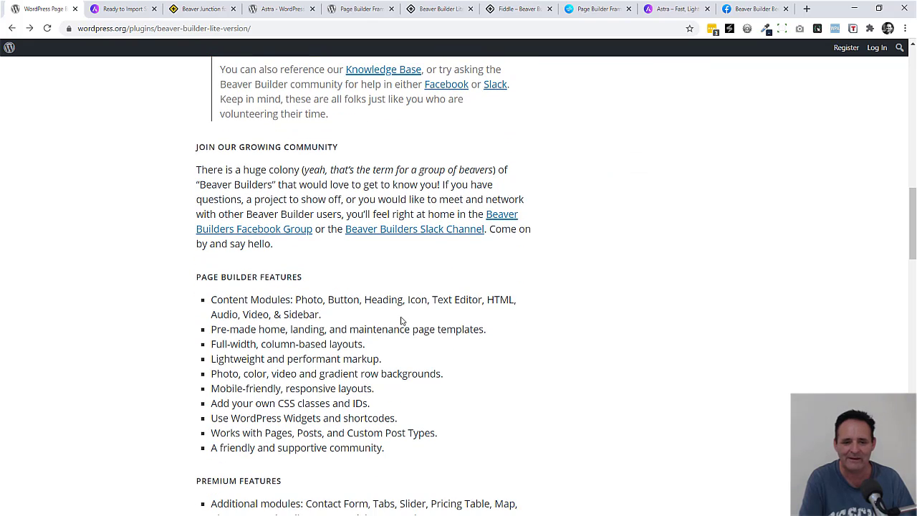
mouse_move(275, 297)
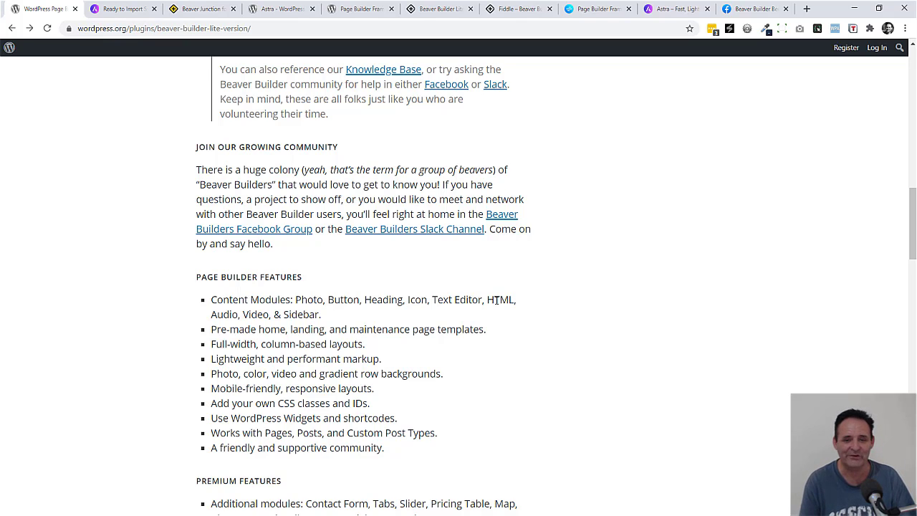
mouse_move(456, 293)
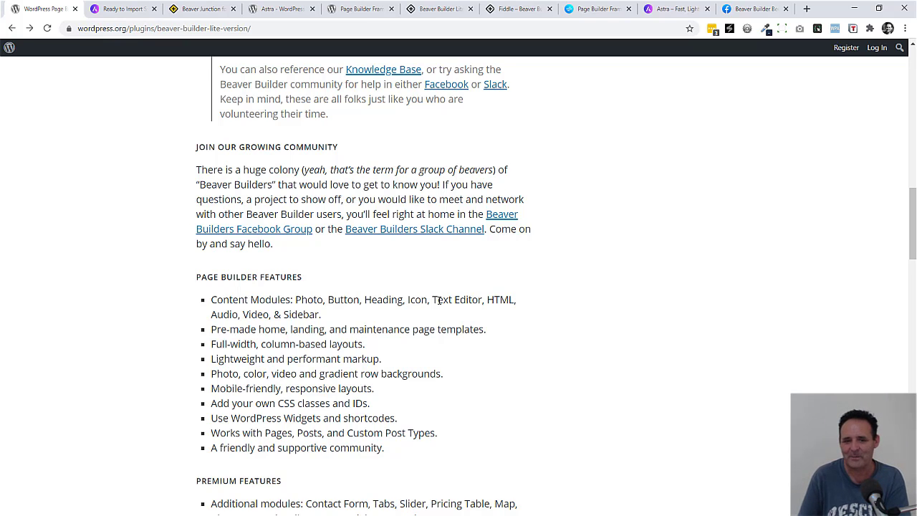
mouse_move(425, 140)
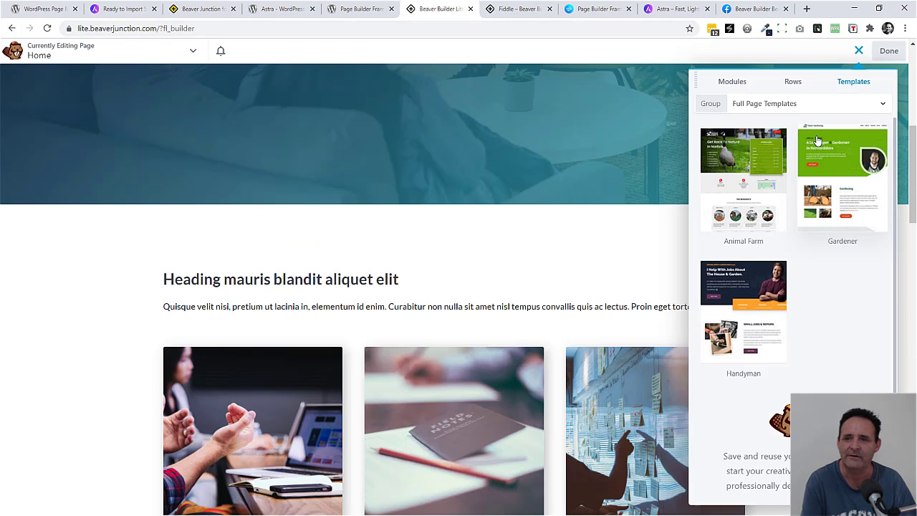
Step: Show the Landing Pages template group in the Beaver Builder editor on the demo site
click(793, 103)
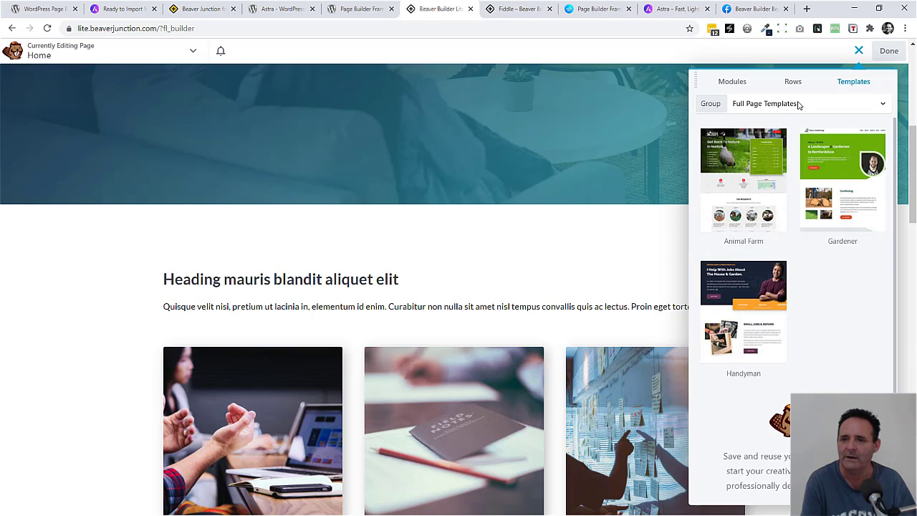
click(794, 103)
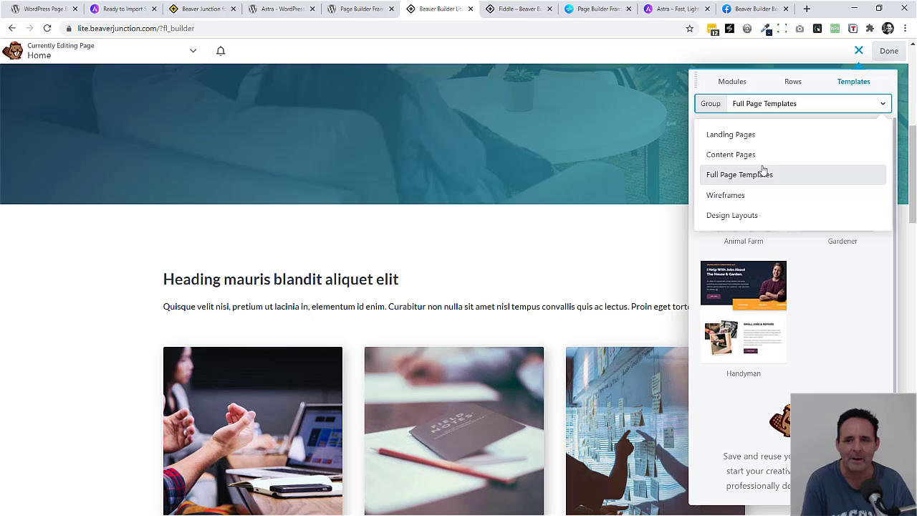
click(731, 134)
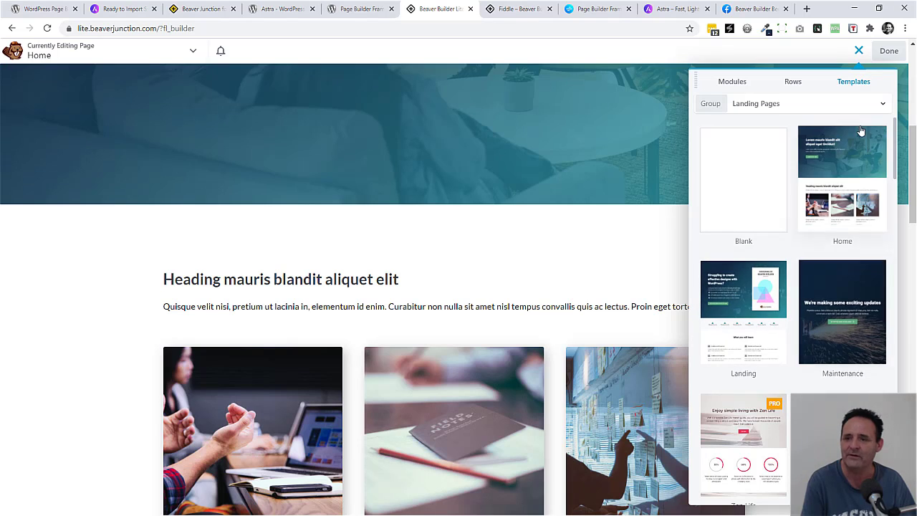
Step: Browse the Content Pages templates, then return to the WordPress.org plugin listing
click(809, 103)
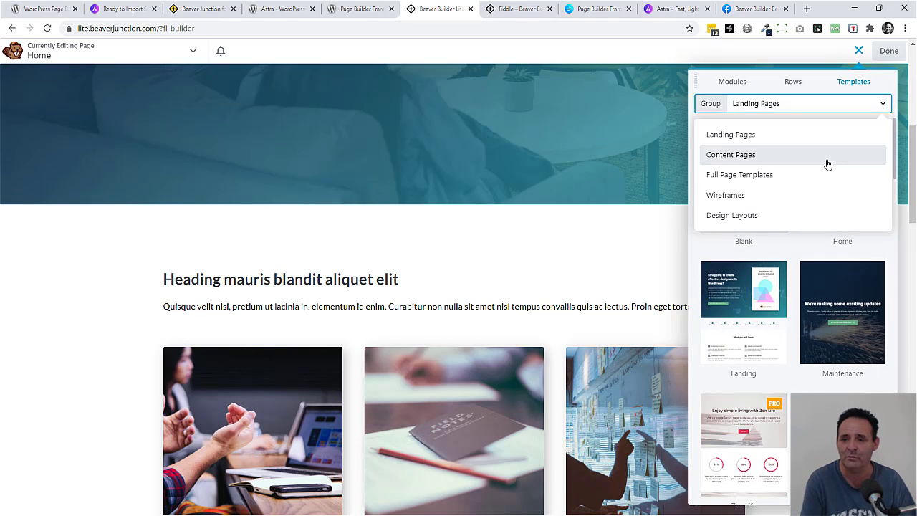
click(731, 155)
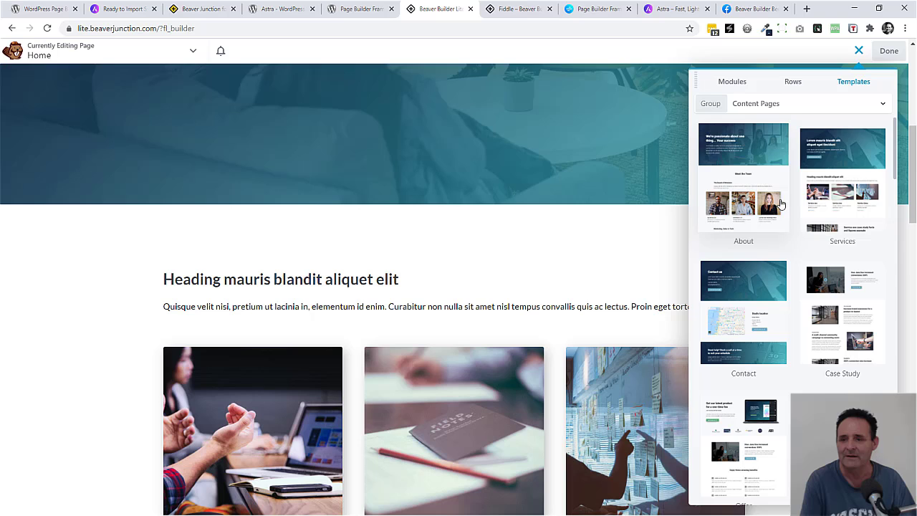
mouse_move(812, 384)
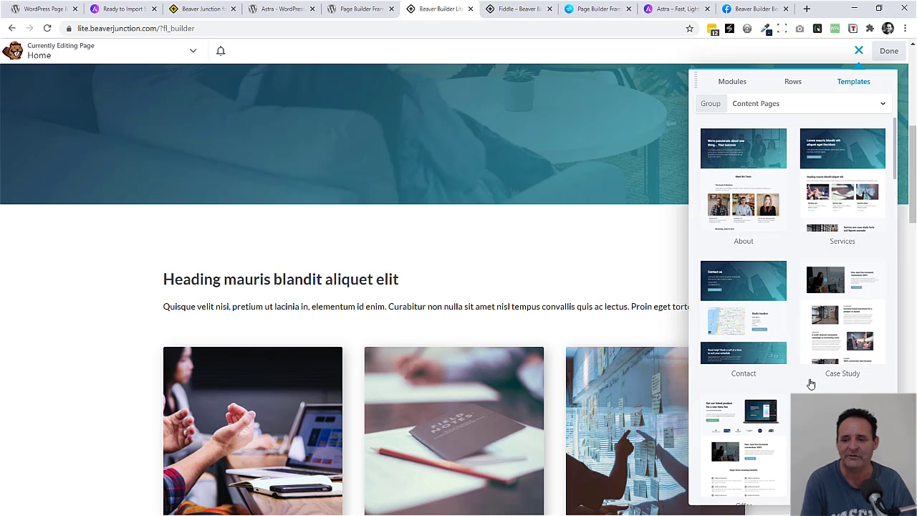
scroll(down, 3)
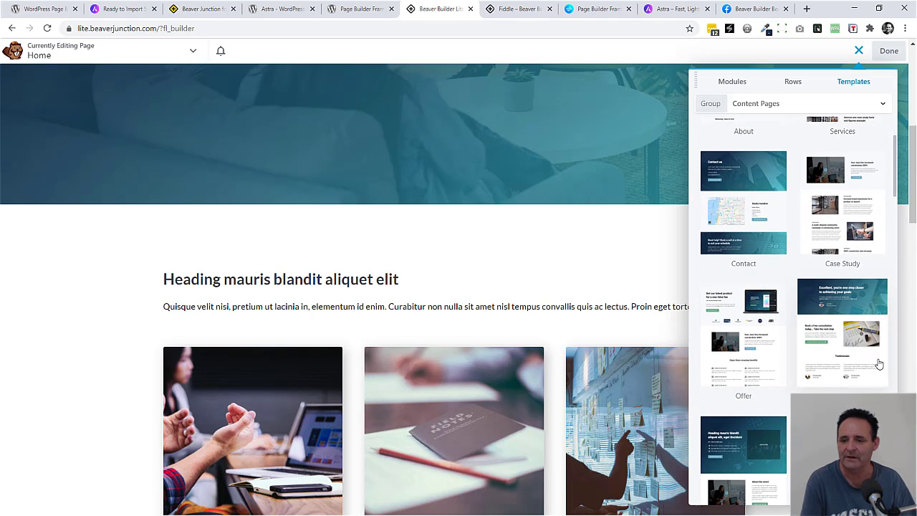
scroll(down, 3)
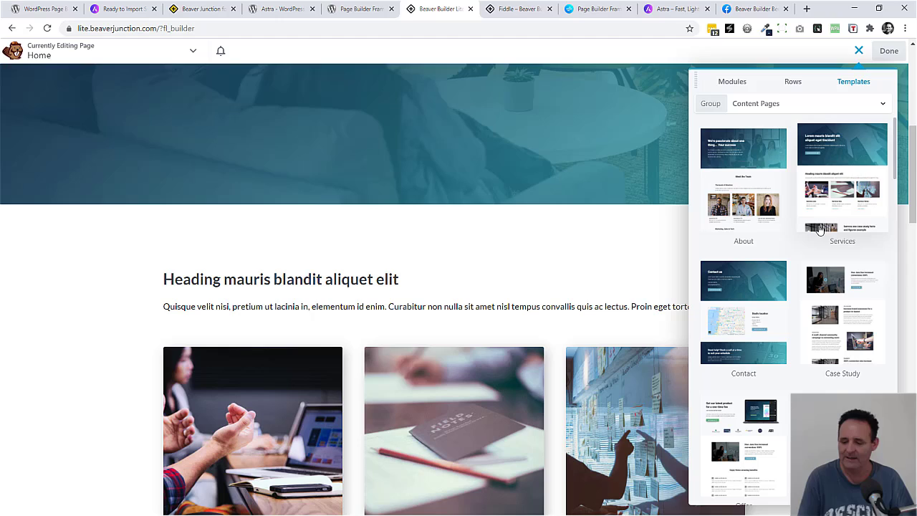
click(40, 8)
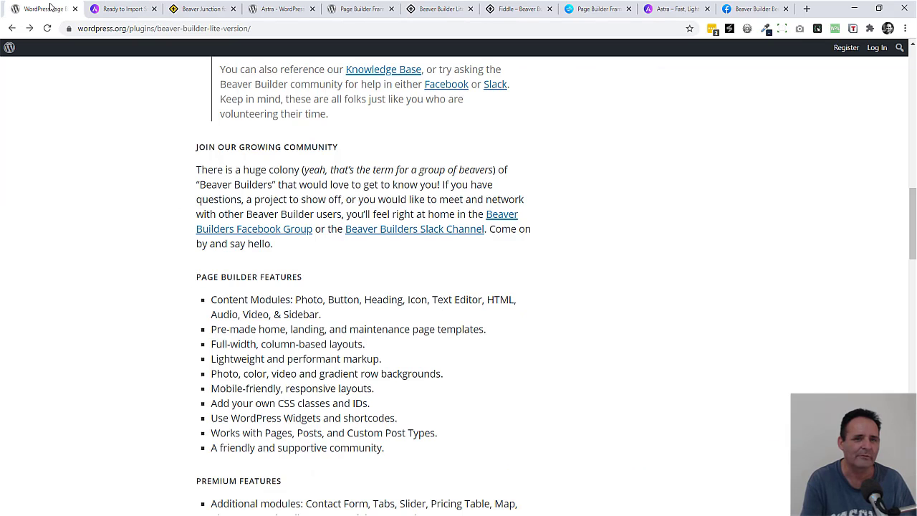
Step: Scroll the plugin page back up to its header, description and version details
scroll(up, 3)
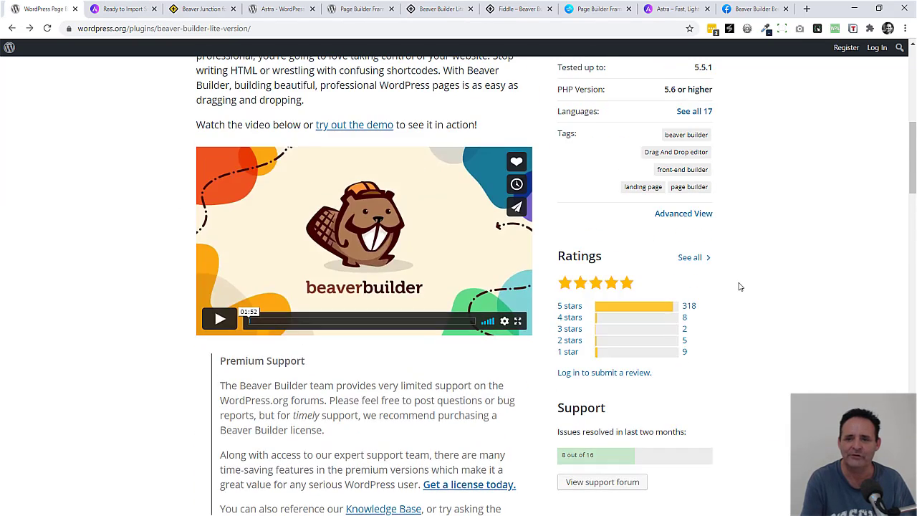
scroll(up, 3)
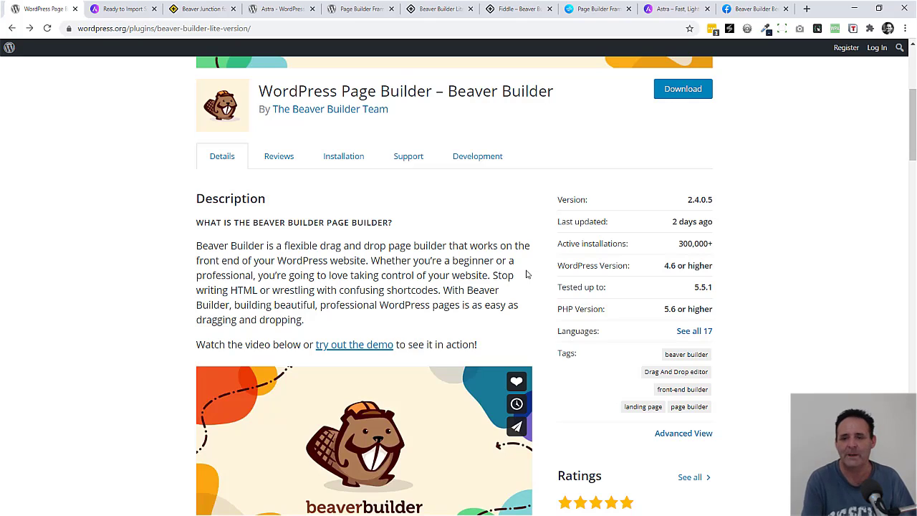
mouse_move(680, 255)
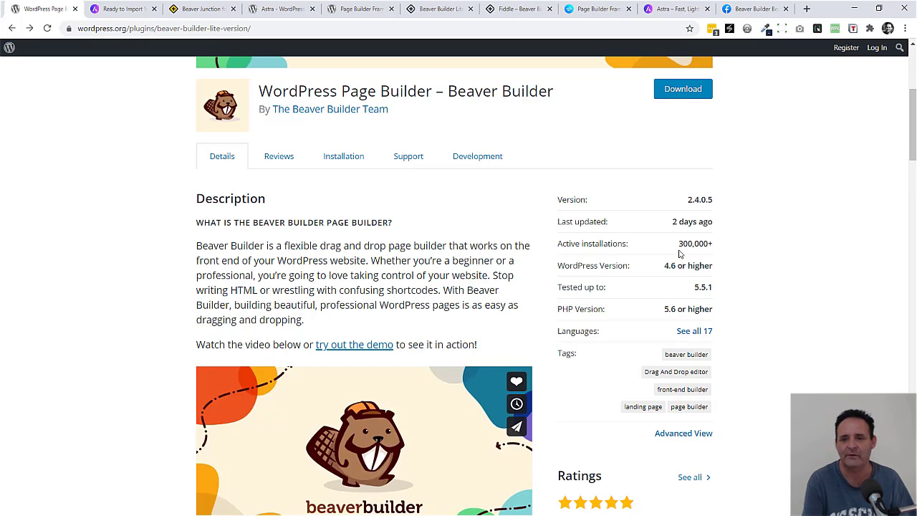
mouse_move(685, 255)
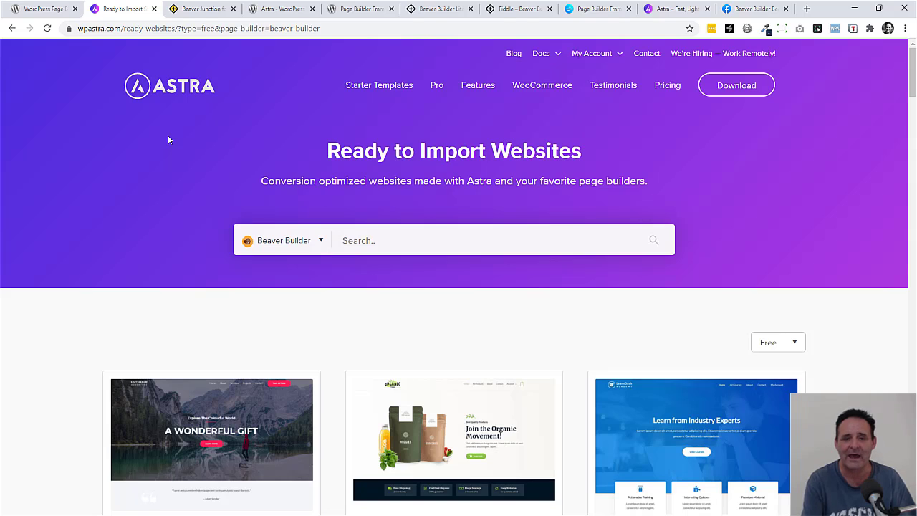
mouse_move(271, 138)
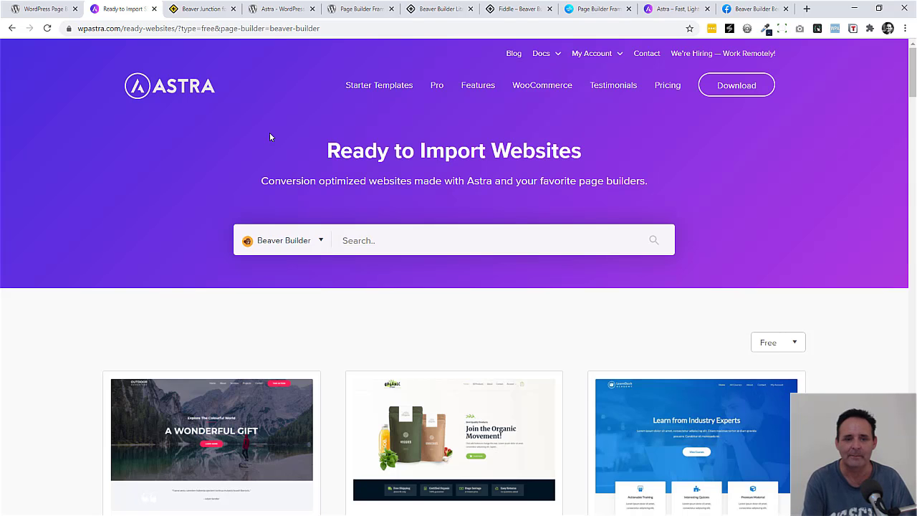
scroll(down, 3)
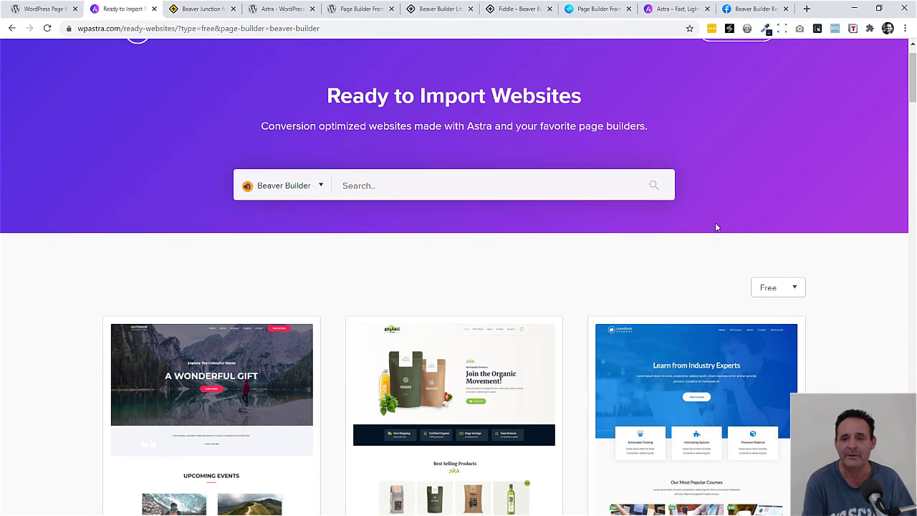
scroll(down, 3)
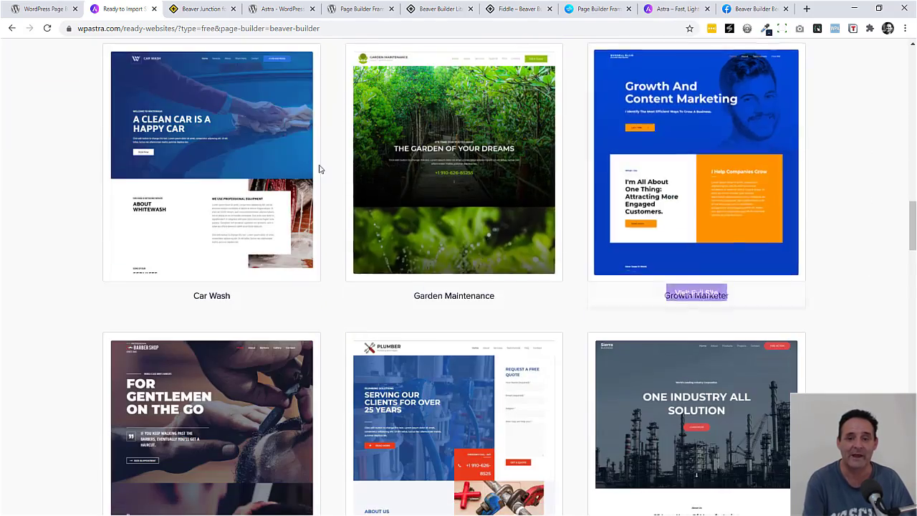
scroll(down, 3)
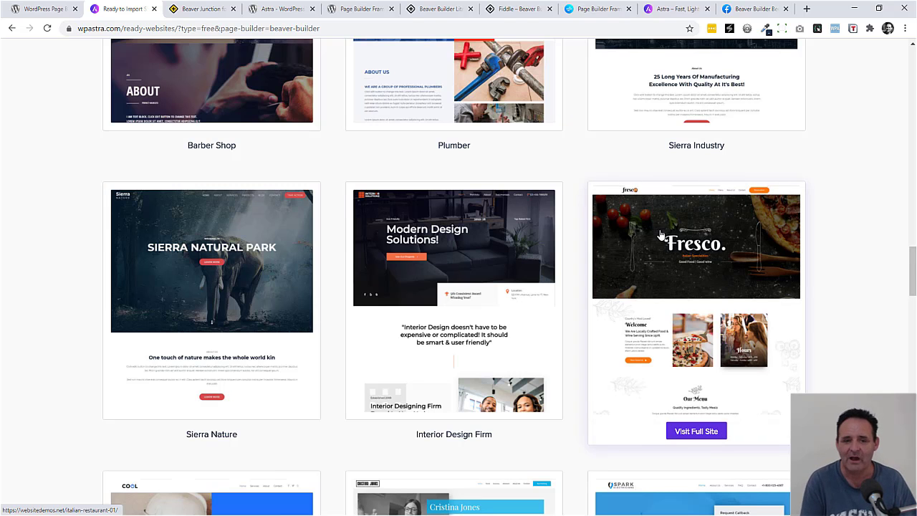
scroll(down, 3)
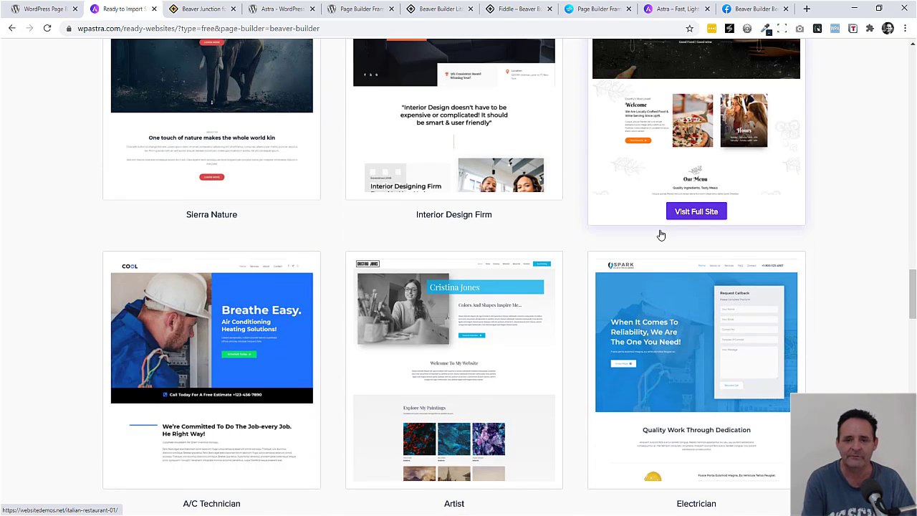
scroll(down, 3)
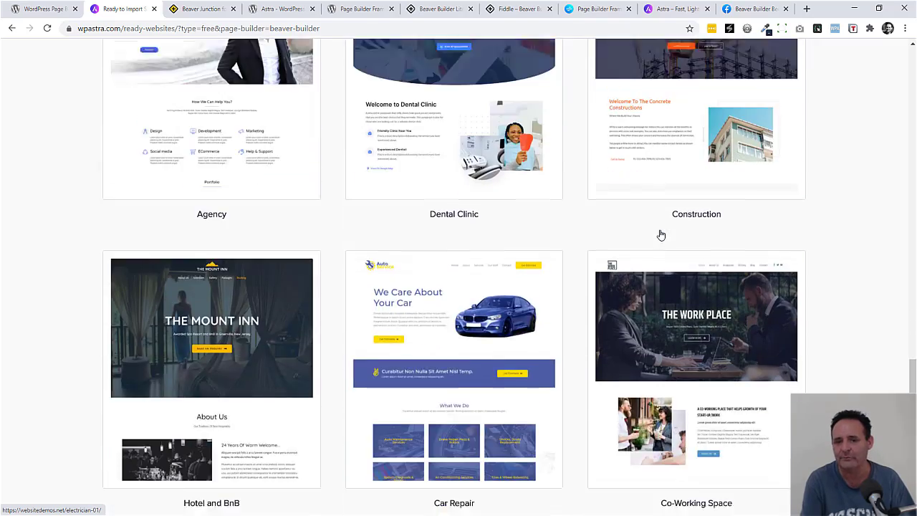
scroll(down, 3)
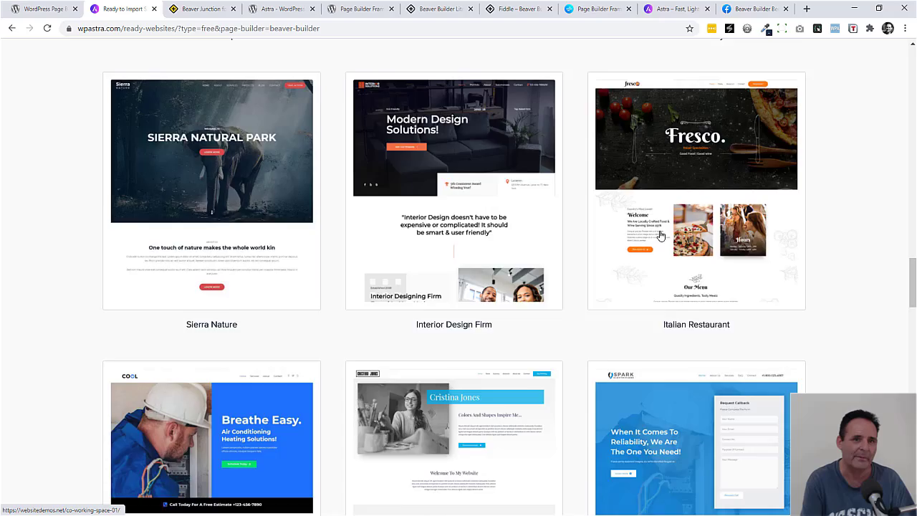
scroll(down, 3)
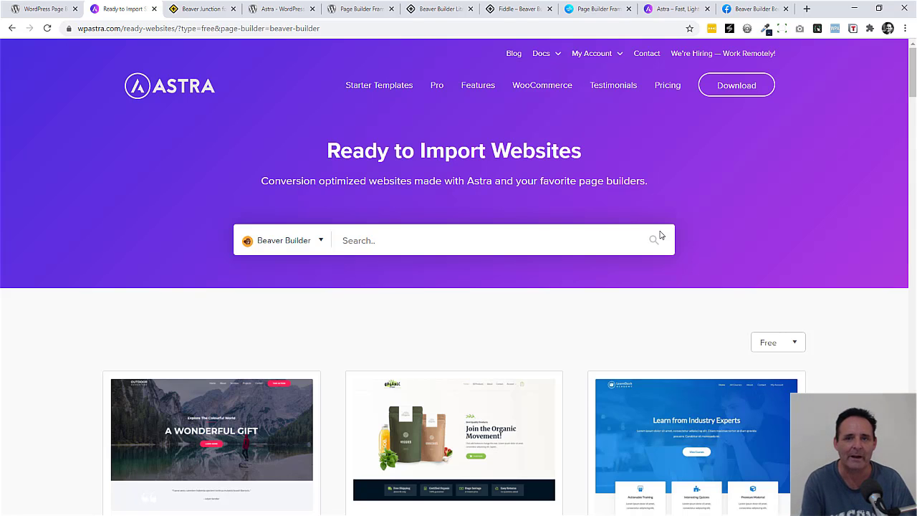
mouse_move(266, 196)
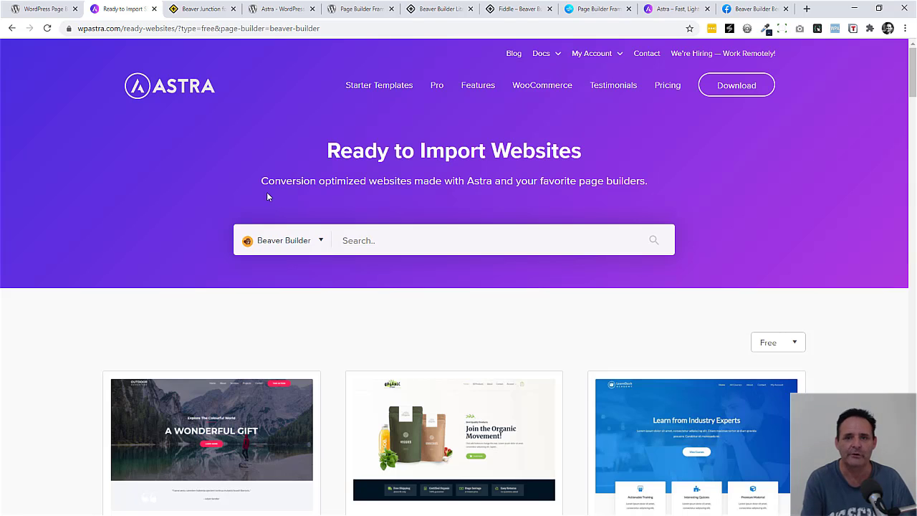
click(596, 8)
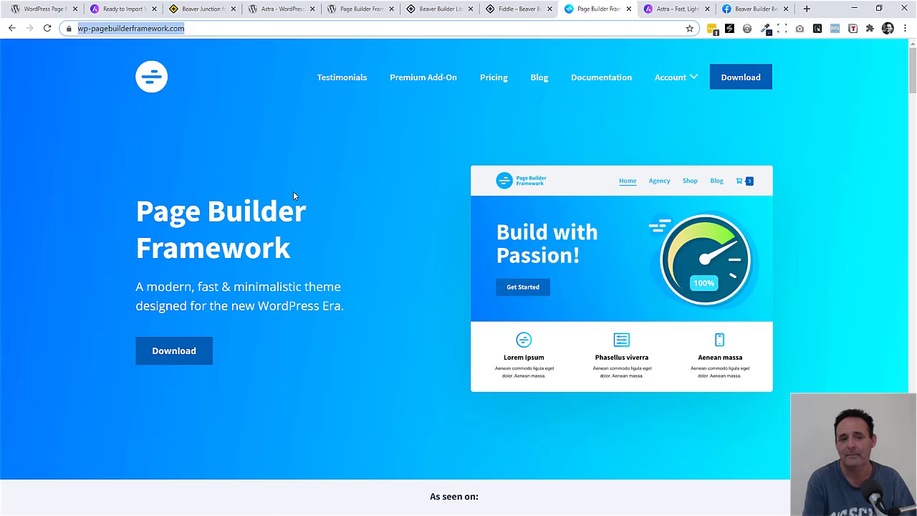
mouse_move(272, 222)
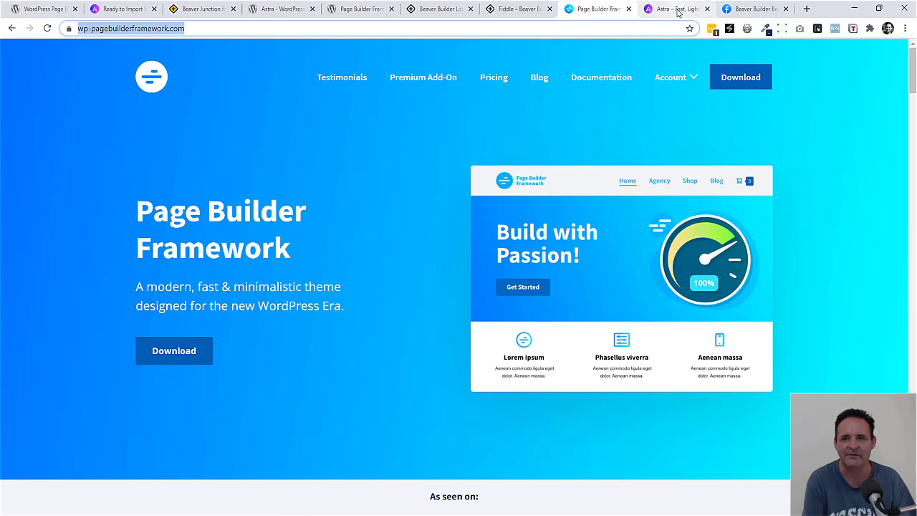
mouse_move(676, 8)
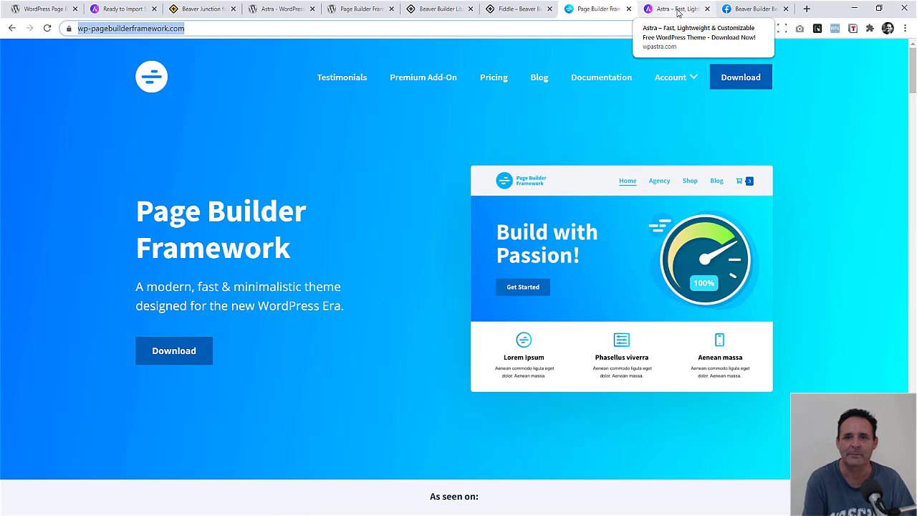
mouse_move(519, 8)
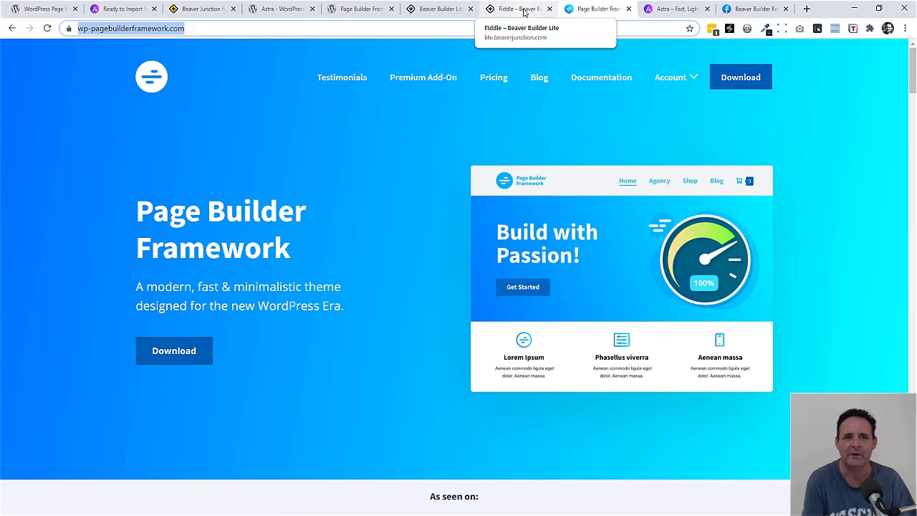
Step: Return via the Astra ready-to-import tab to the Beaver Builder plugin listing
click(122, 8)
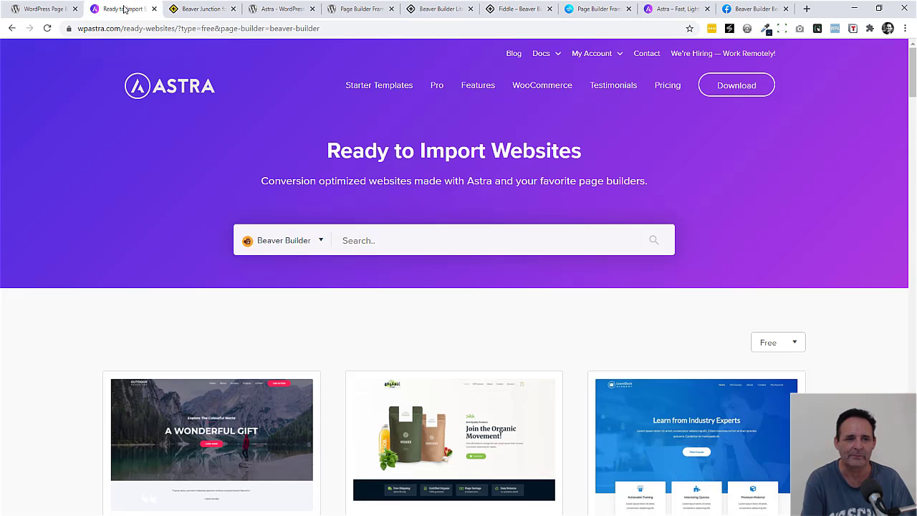
click(43, 8)
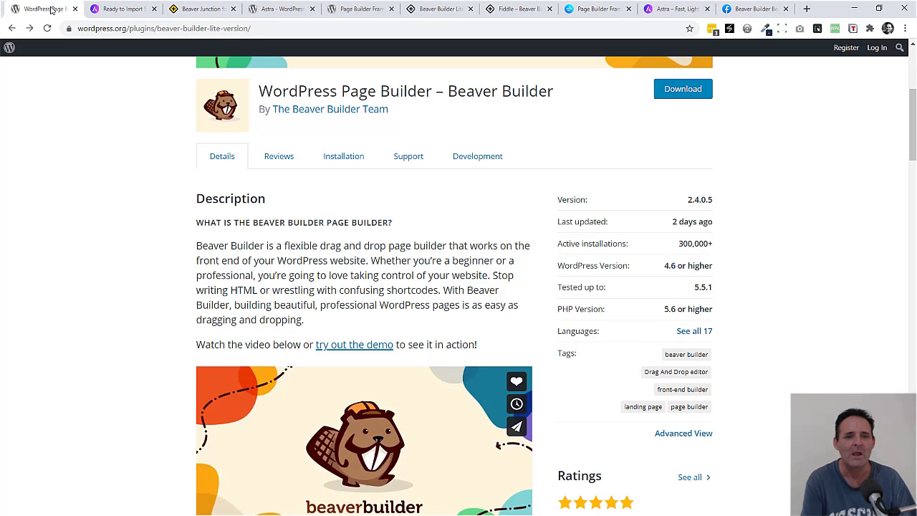
mouse_move(533, 217)
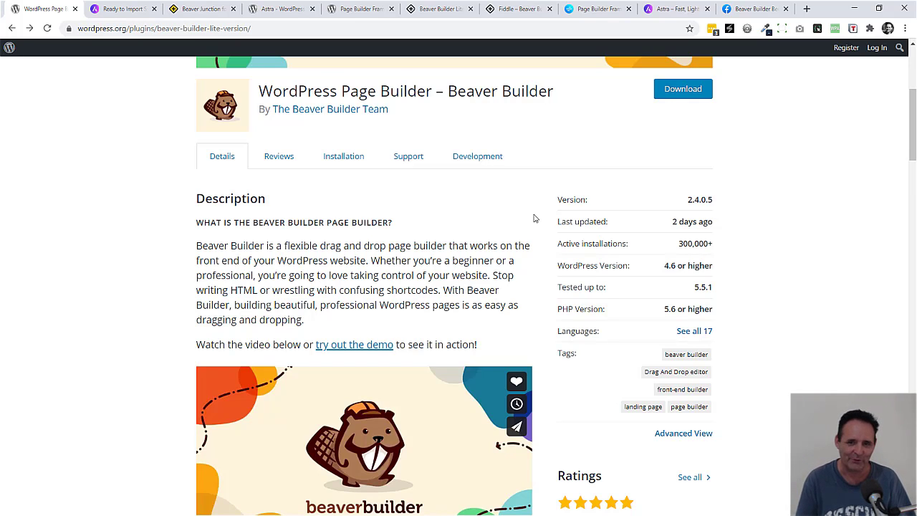
scroll(down, 3)
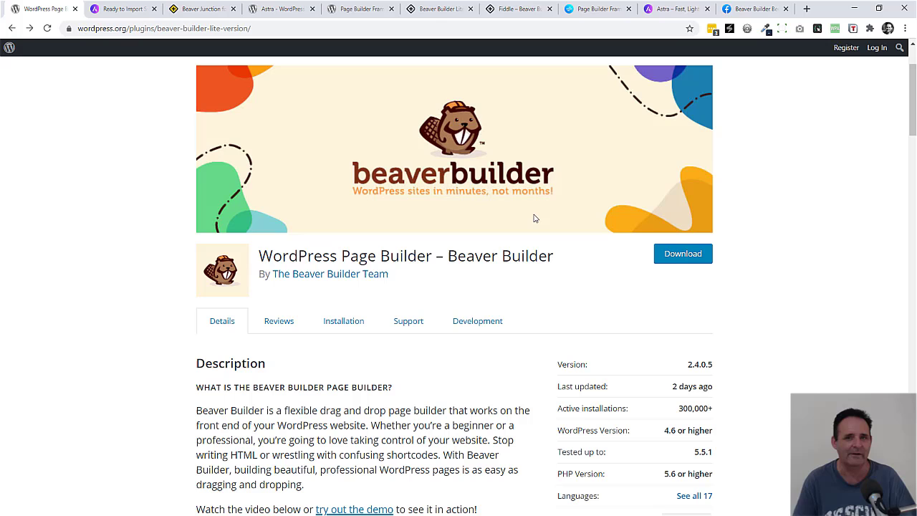
mouse_move(614, 272)
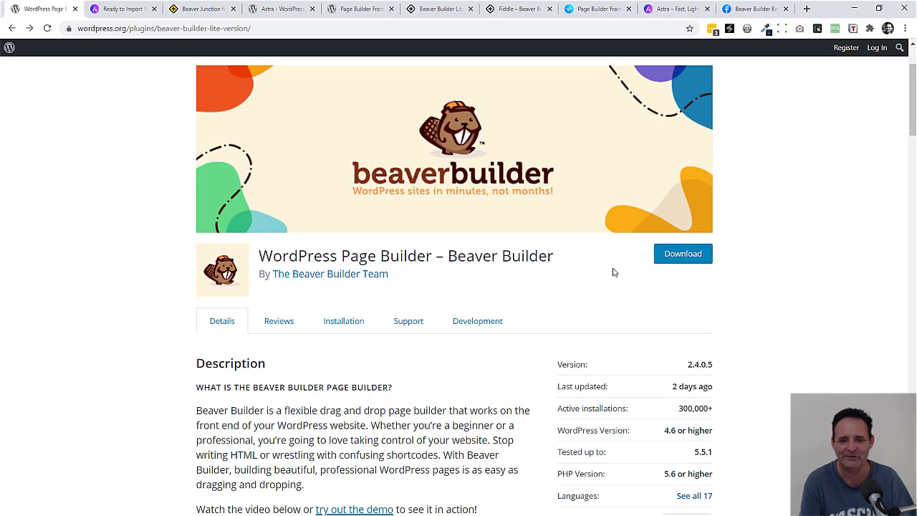
scroll(down, 3)
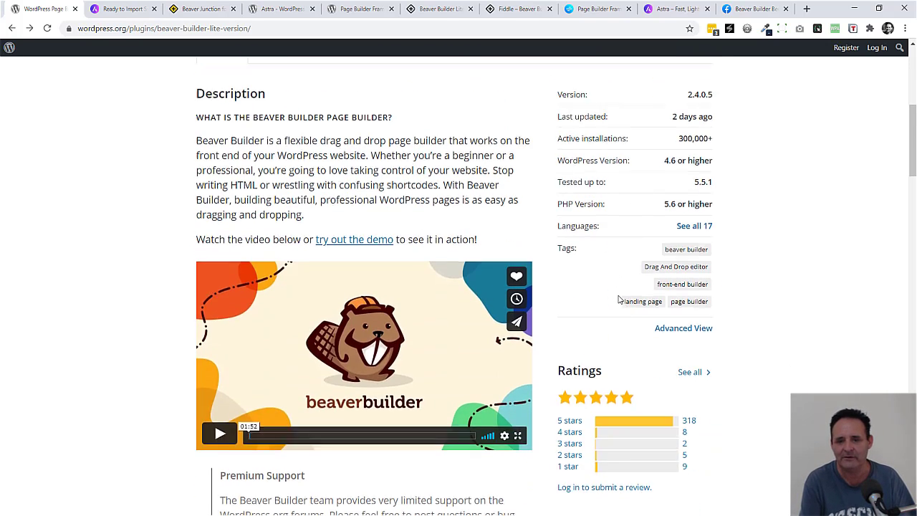
scroll(down, 3)
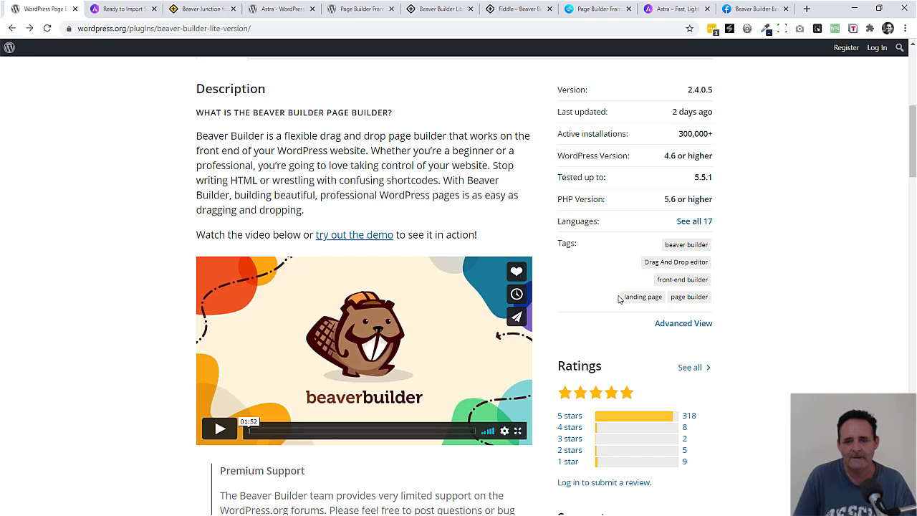